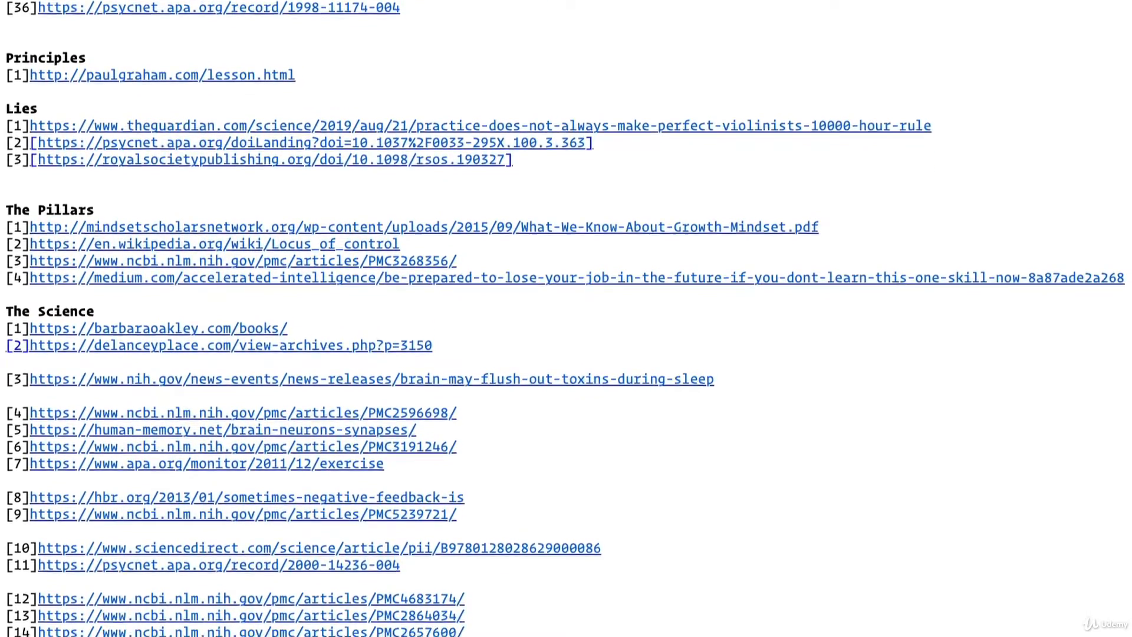
Step: Collapse the MANAGEMENT category, then scroll the channel list and the 2,900-member list
{"action": "scroll", "scroll_direction": "down", "scroll_amount": 3}
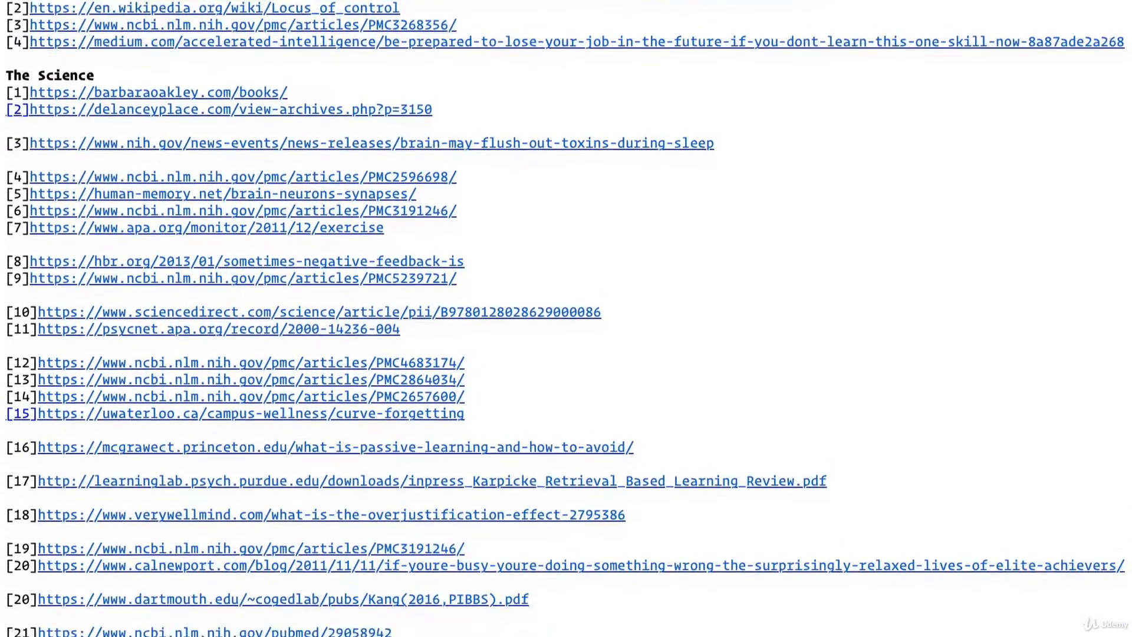
{"action": "scroll", "scroll_direction": "down", "scroll_amount": 3}
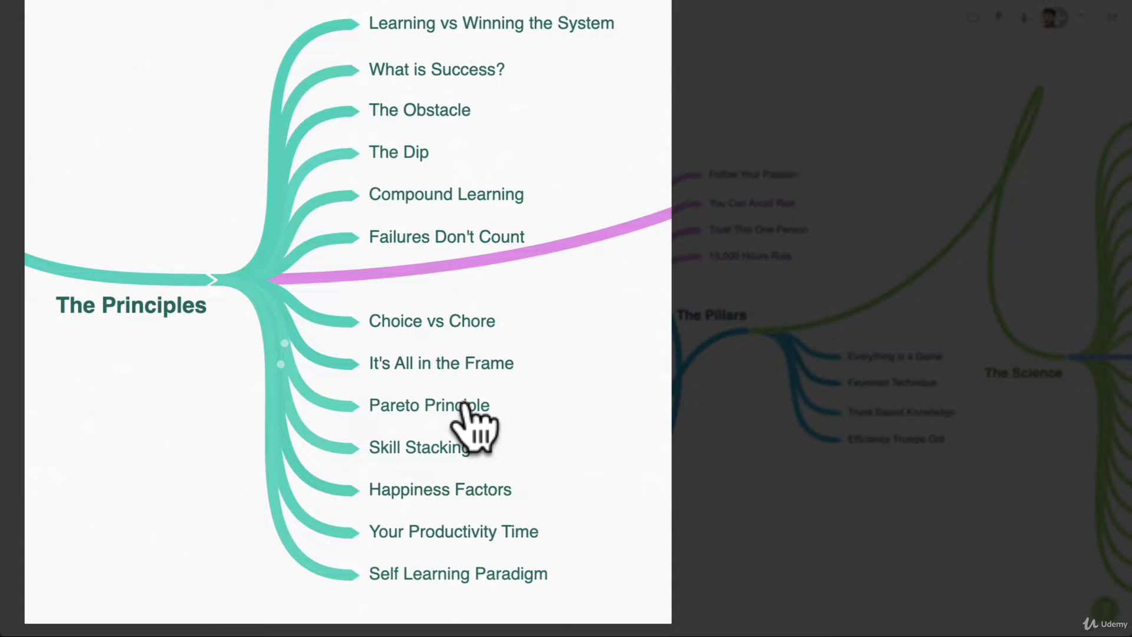
{"action": "mouse_move", "coordinate": [534, 527]}
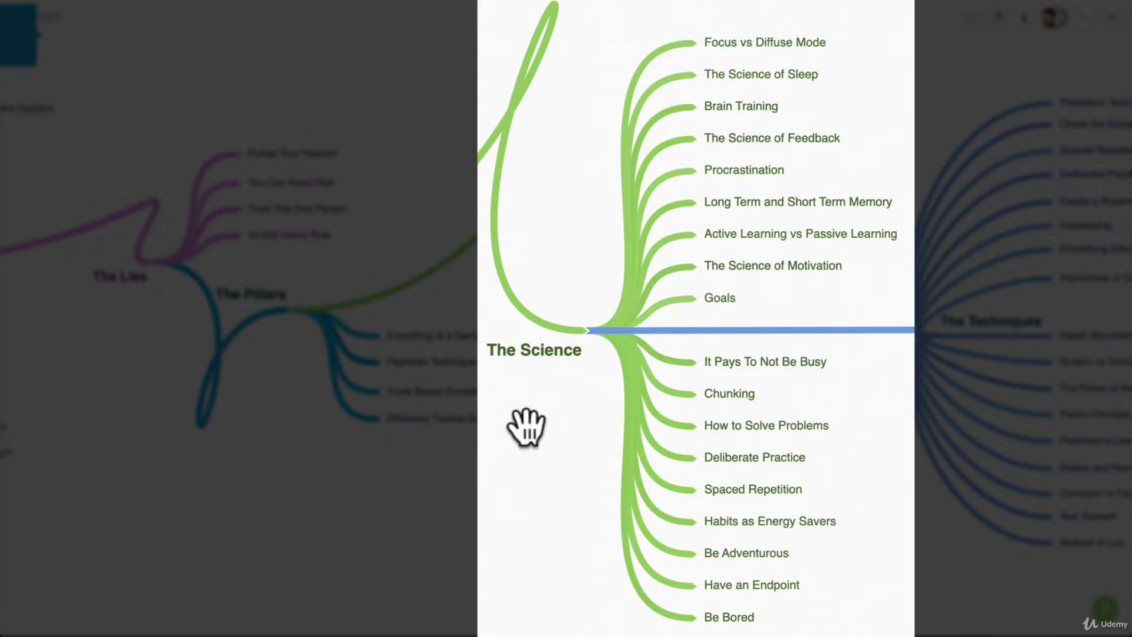
{"action": "mouse_move", "coordinate": [758, 489]}
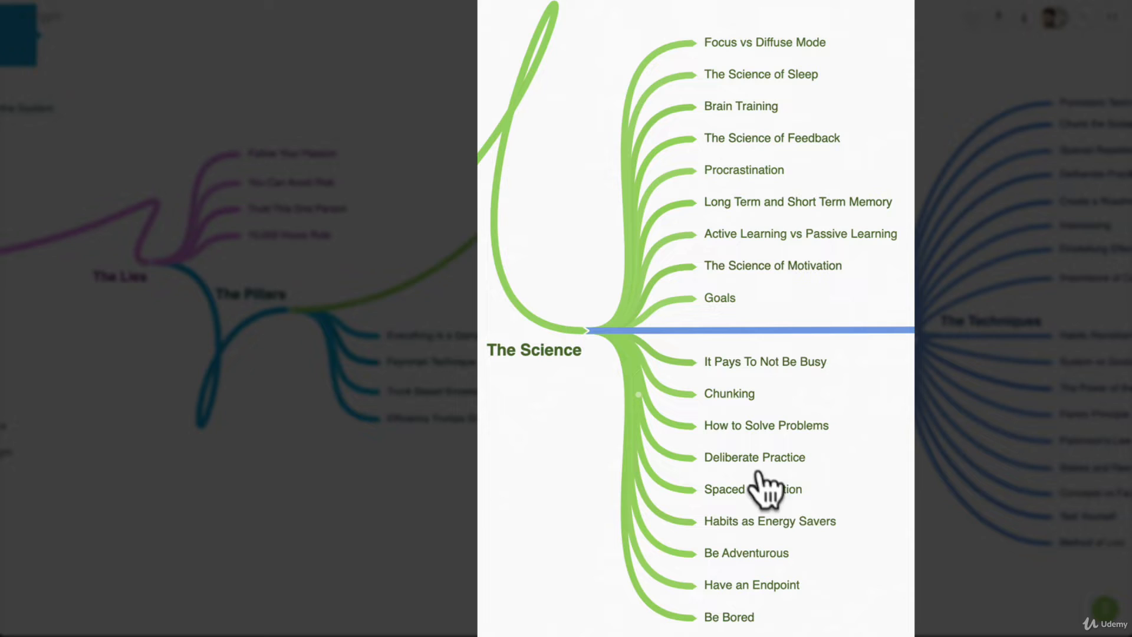
{"action": "mouse_move", "coordinate": [834, 498]}
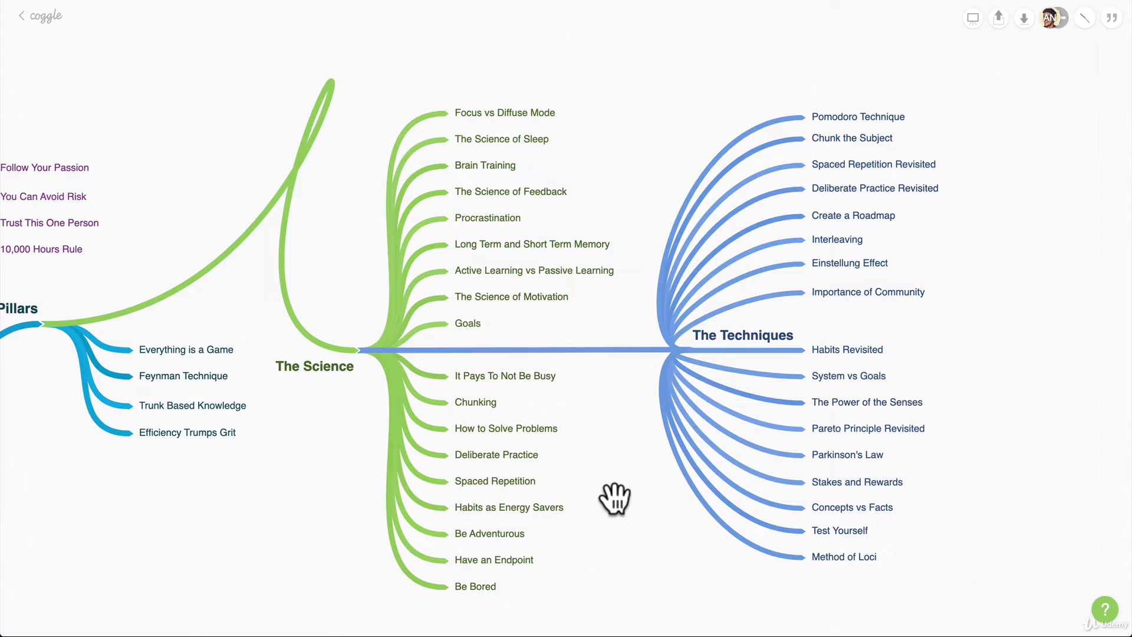
{"action": "mouse_move", "coordinate": [875, 332]}
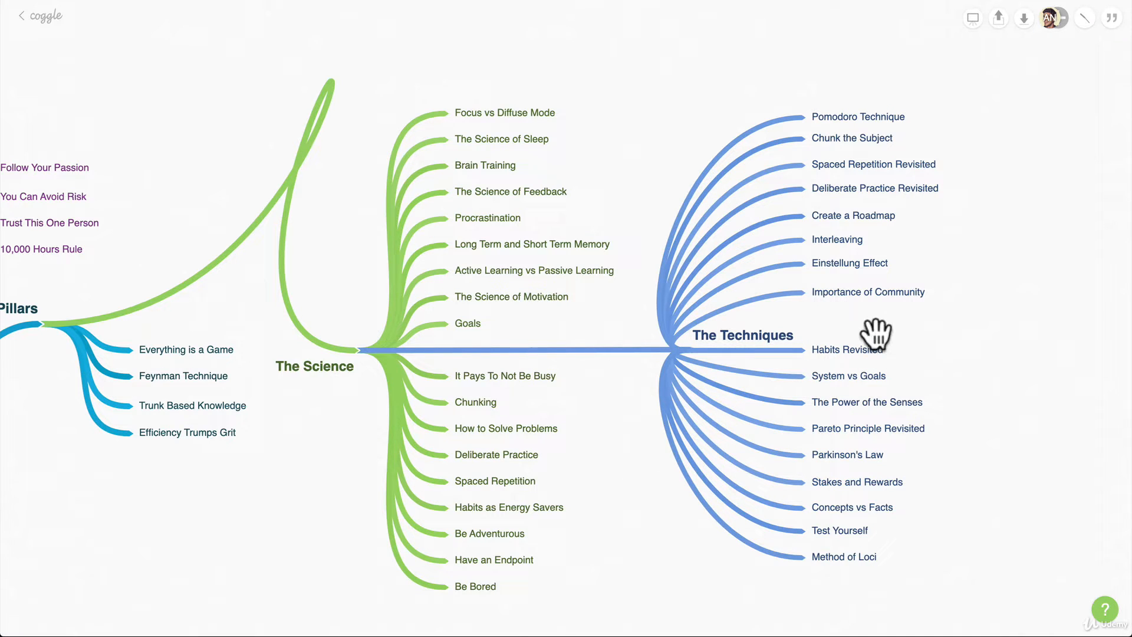
{"action": "mouse_move", "coordinate": [935, 345]}
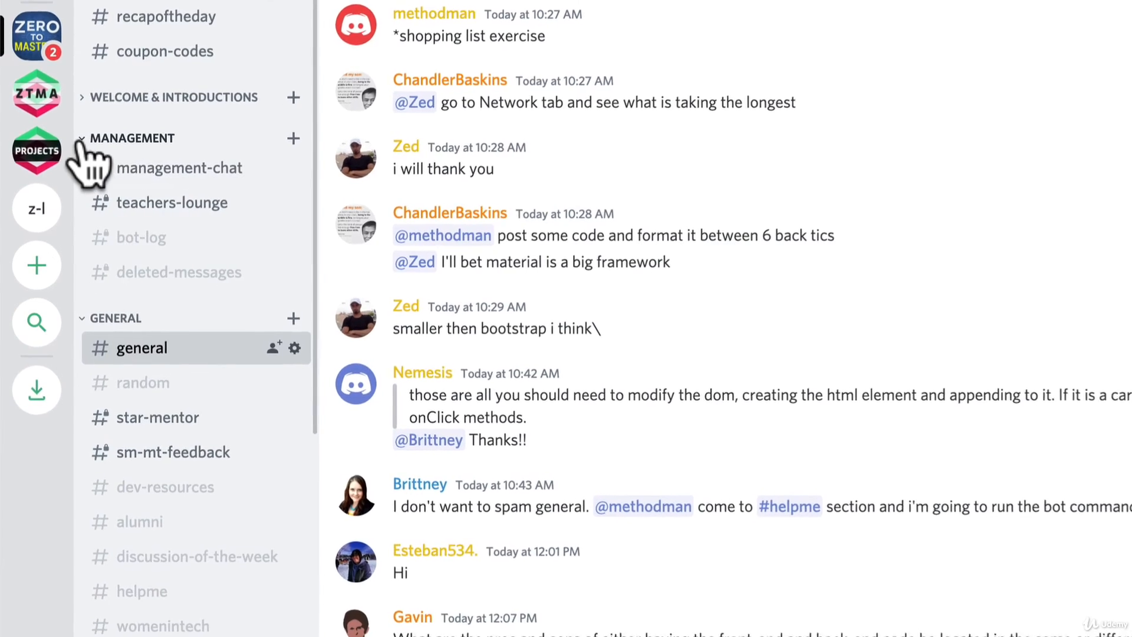
{"action": "left_click", "coordinate": [138, 138]}
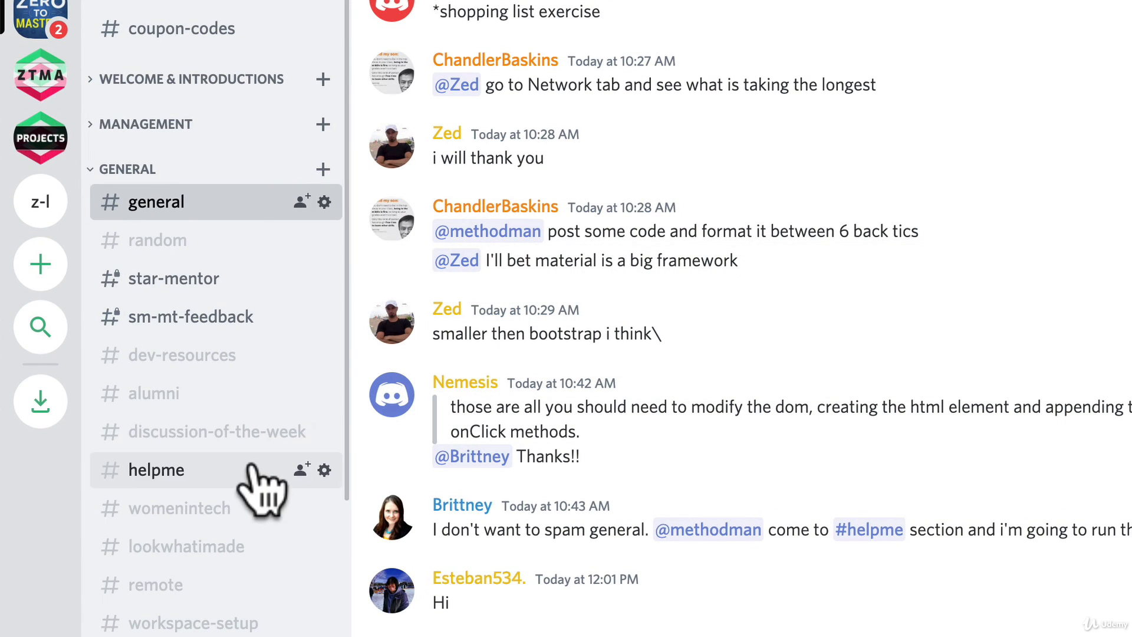
{"action": "scroll", "scroll_direction": "down", "scroll_amount": 3}
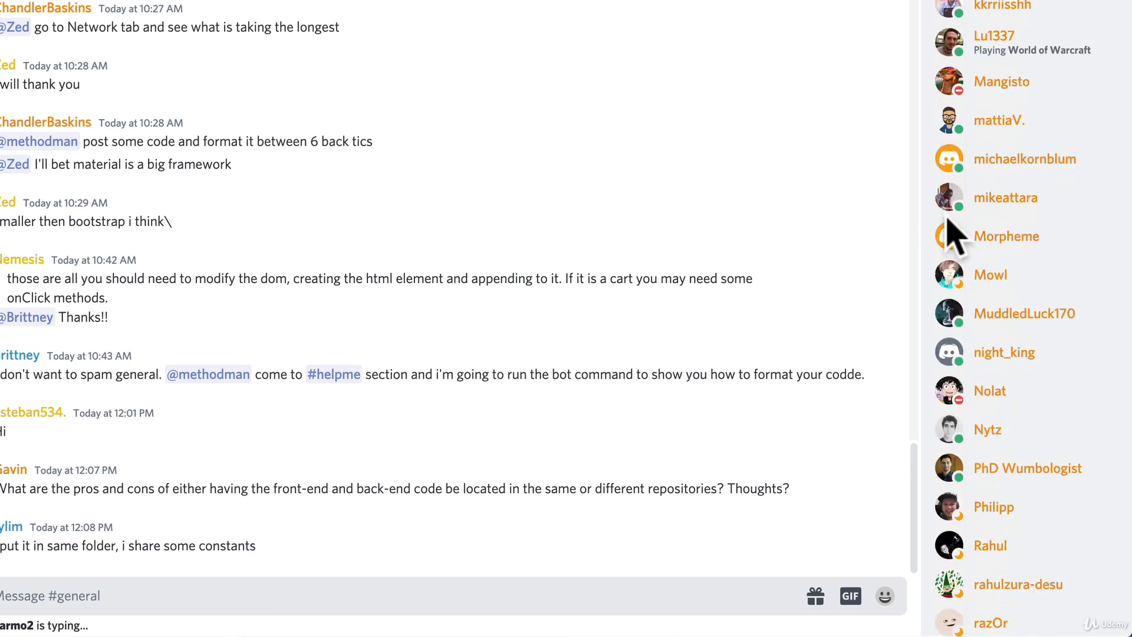
{"action": "scroll", "scroll_direction": "down", "scroll_amount": 3}
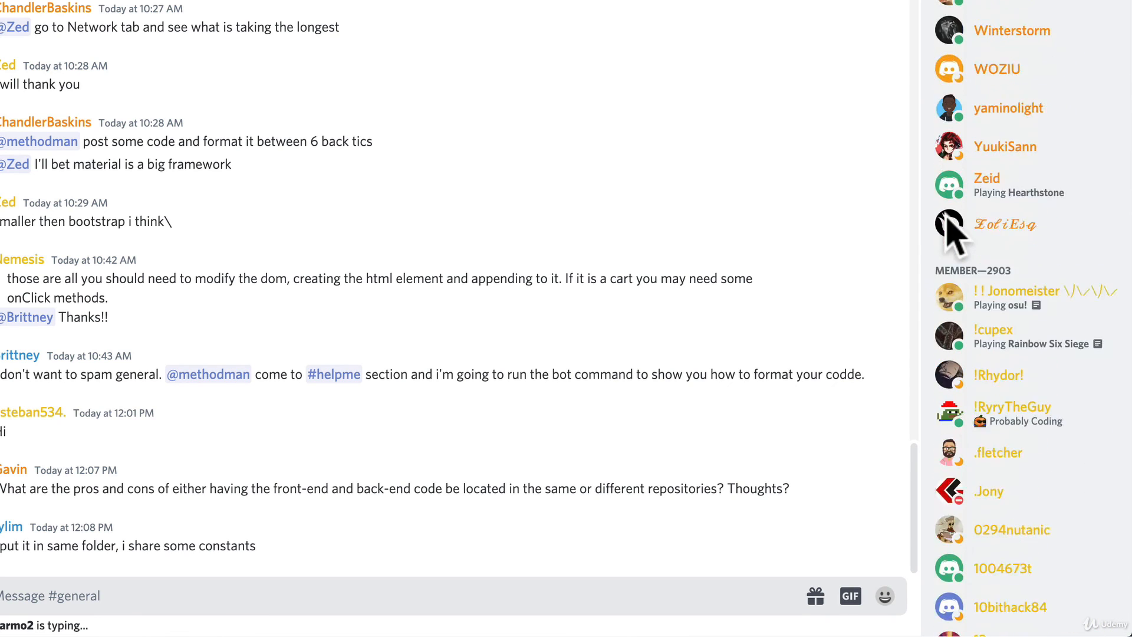
{"action": "scroll", "scroll_direction": "down", "scroll_amount": 3}
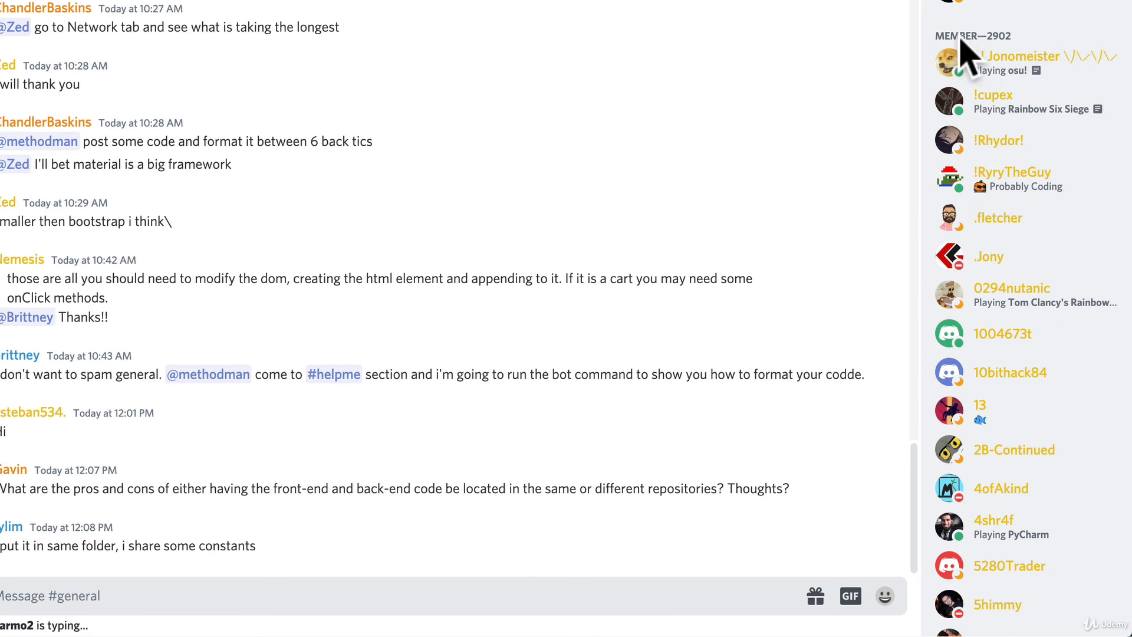